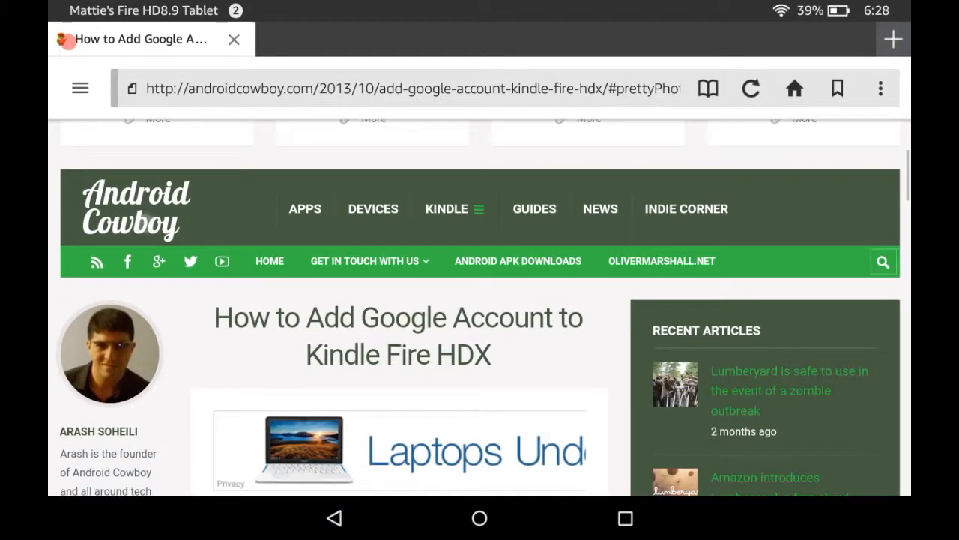
Step: Scroll down the How to Add Google Account article to its numbered APK install steps
{"action": "scroll", "scroll_direction": "down", "scroll_amount": 3}
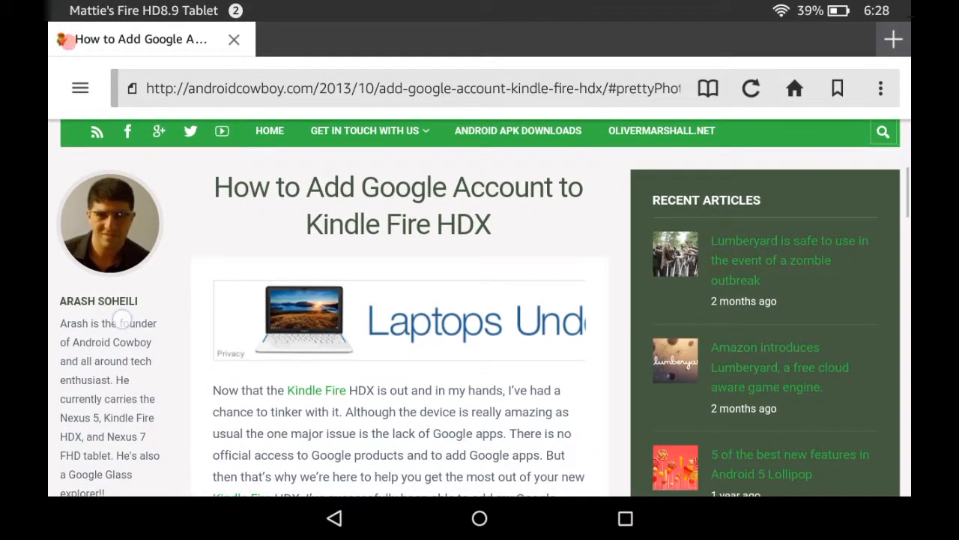
{"action": "scroll", "scroll_direction": "down", "scroll_amount": 3}
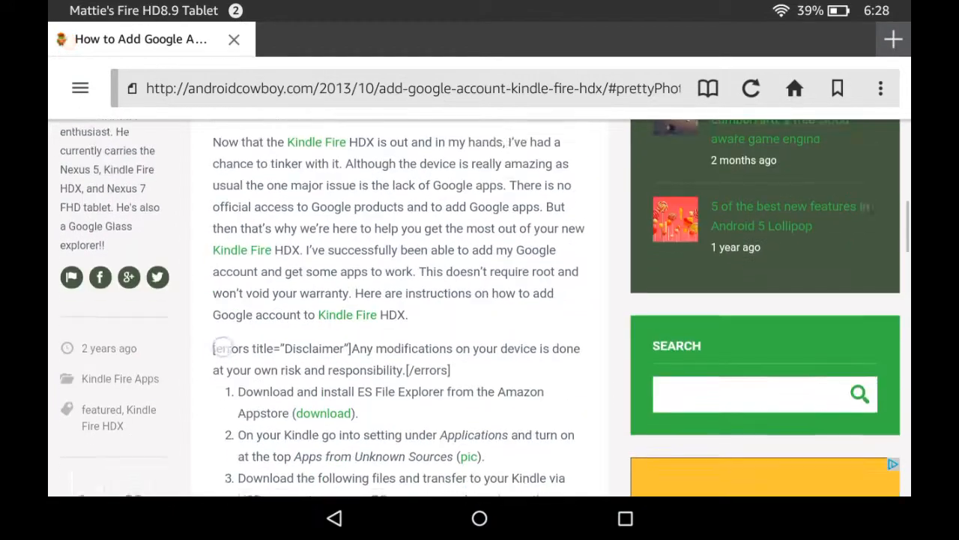
{"action": "scroll", "scroll_direction": "down", "scroll_amount": 3}
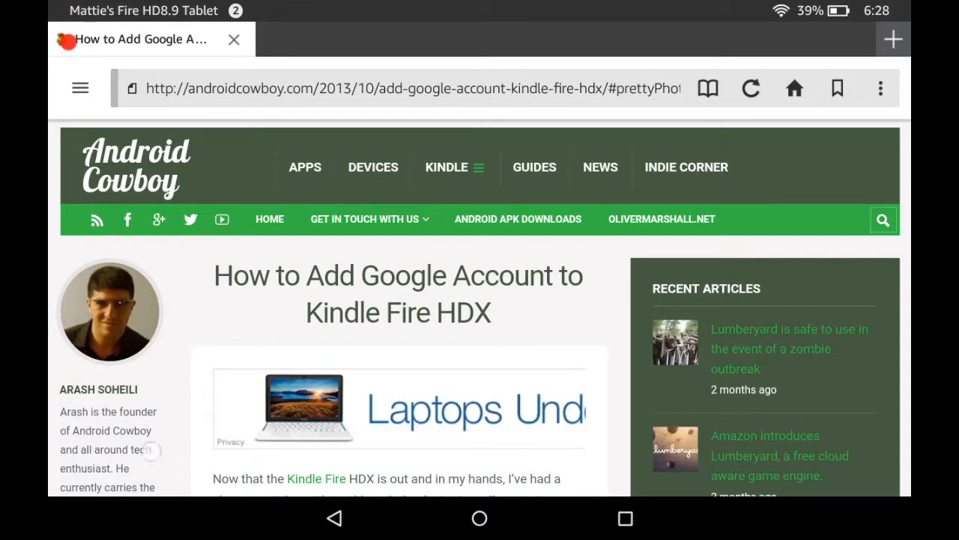
{"action": "scroll", "scroll_direction": "down", "scroll_amount": 3}
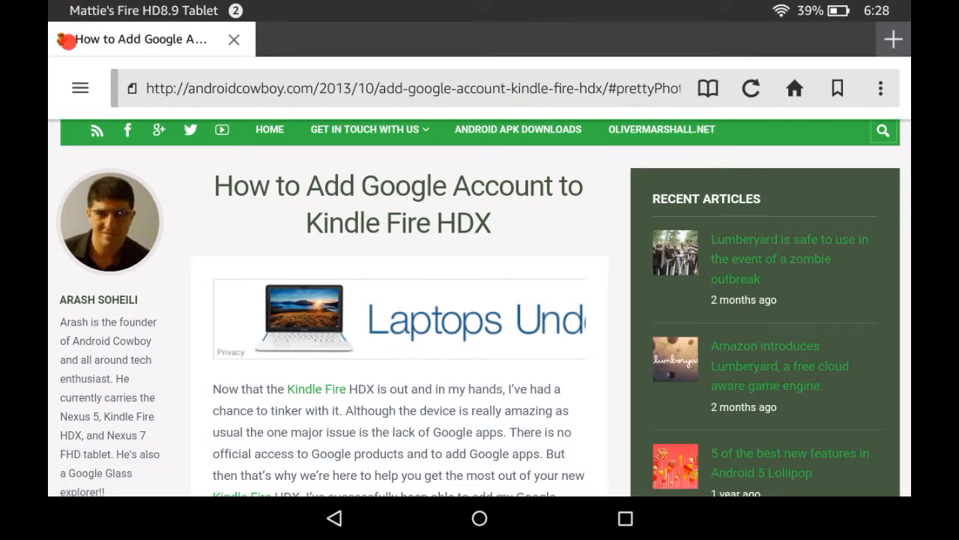
{"action": "scroll", "scroll_direction": "down", "scroll_amount": 3}
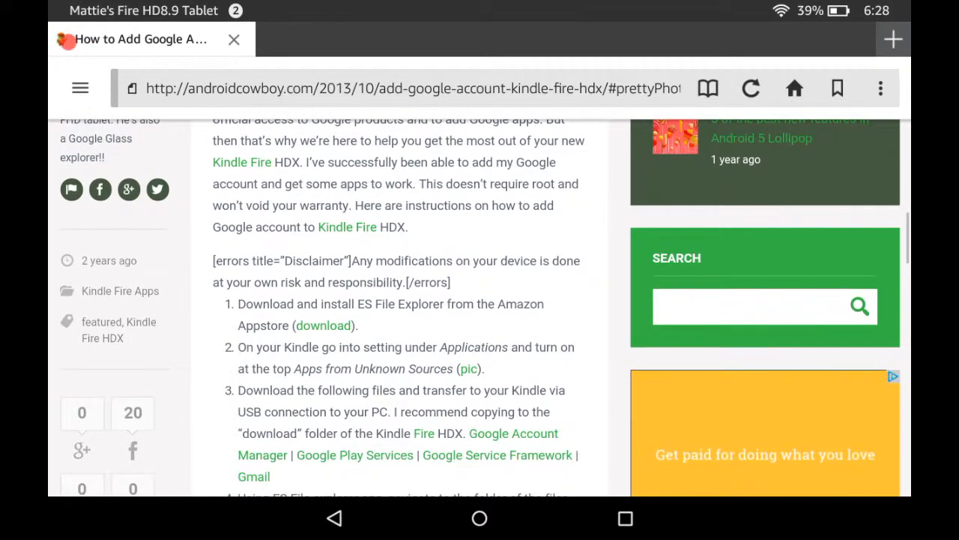
{"action": "scroll", "scroll_direction": "down", "scroll_amount": 3}
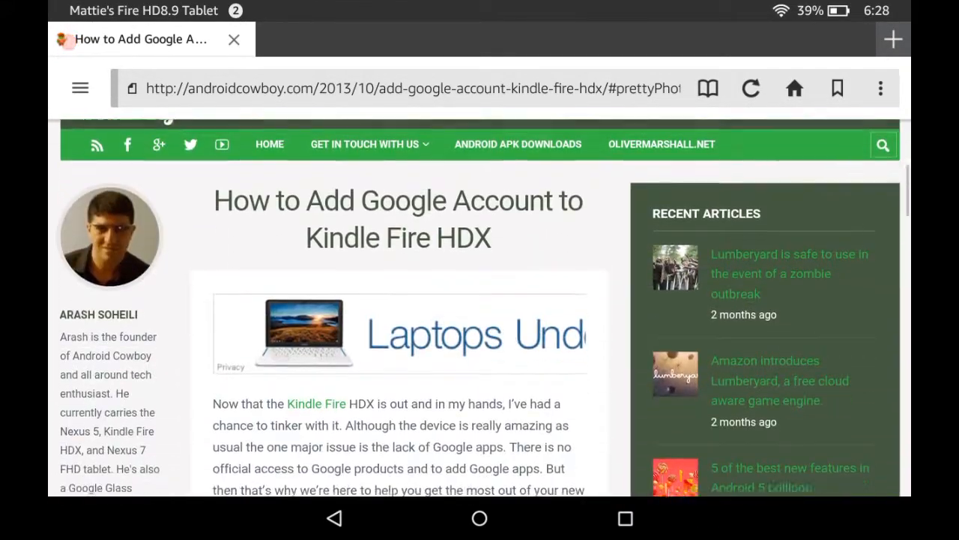
{"action": "scroll", "scroll_direction": "down", "scroll_amount": 3}
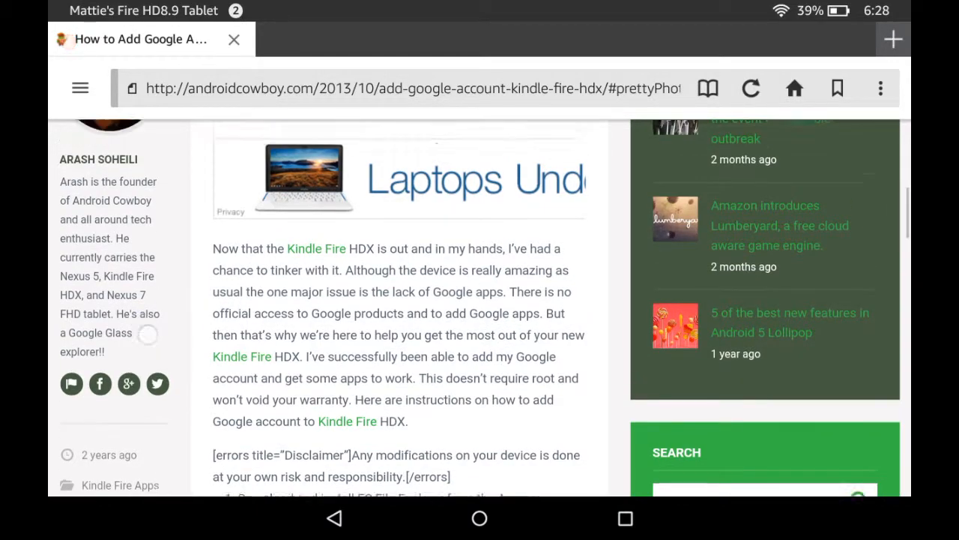
{"action": "scroll", "scroll_direction": "down", "scroll_amount": 3}
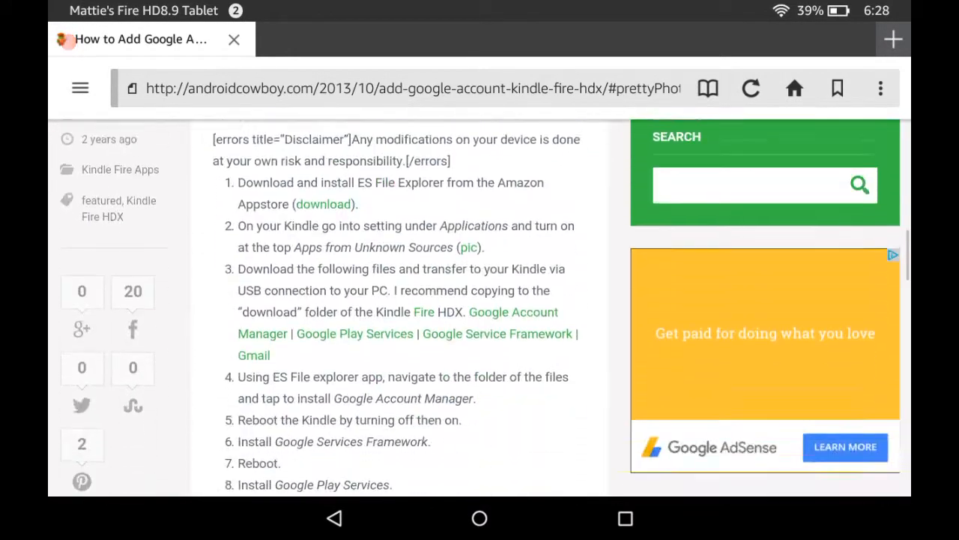
{"action": "scroll", "scroll_direction": "down", "scroll_amount": 3}
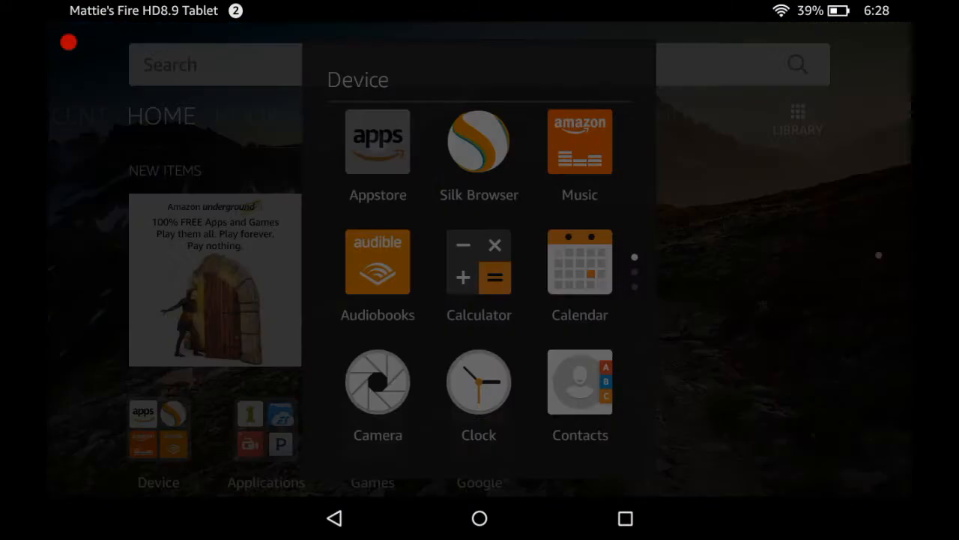
Step: Launch the Amazon Appstore and search 'es' to find ES File Explorer
{"action": "left_click", "coordinate": [377, 141]}
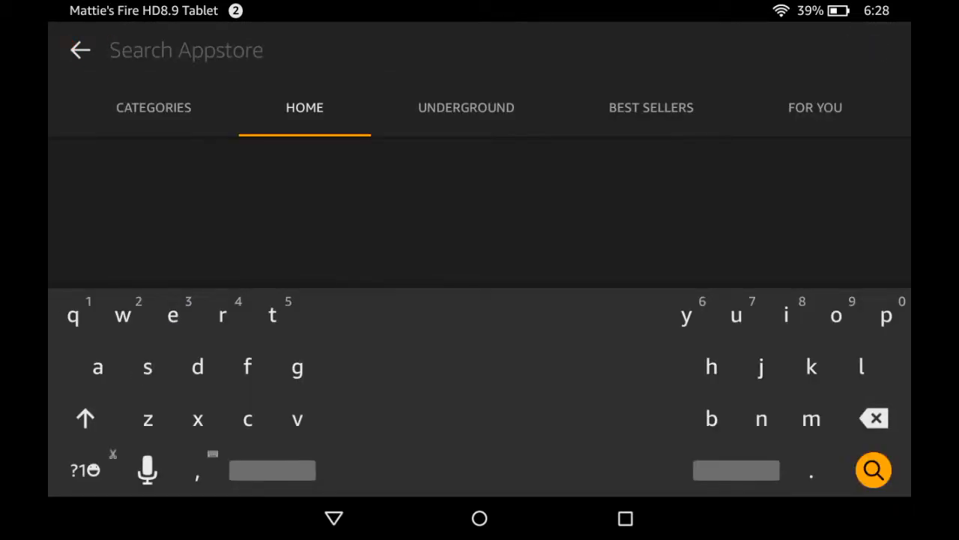
{"action": "type", "text": "es"}
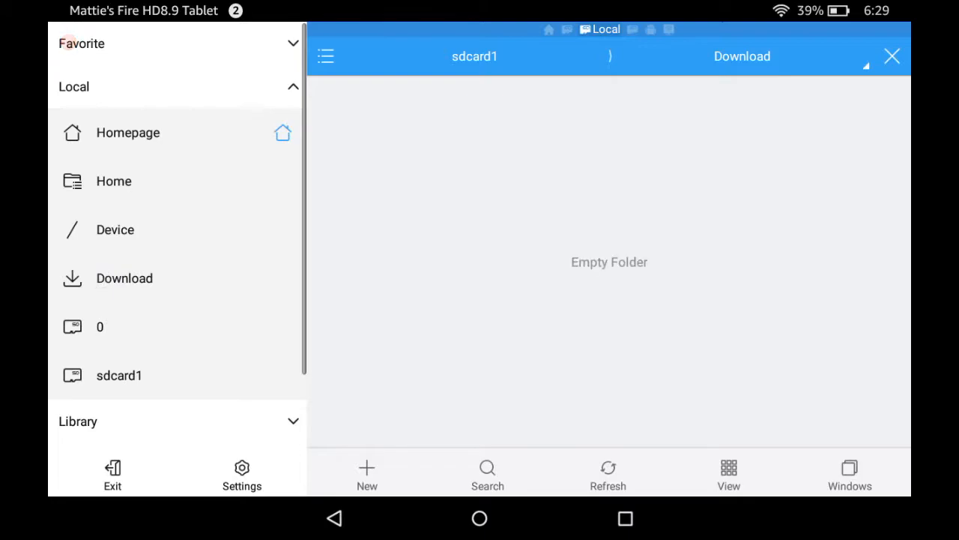
Step: List the tablet's sdcard folders from ES File Explorer's side panel
{"action": "left_click", "coordinate": [124, 278]}
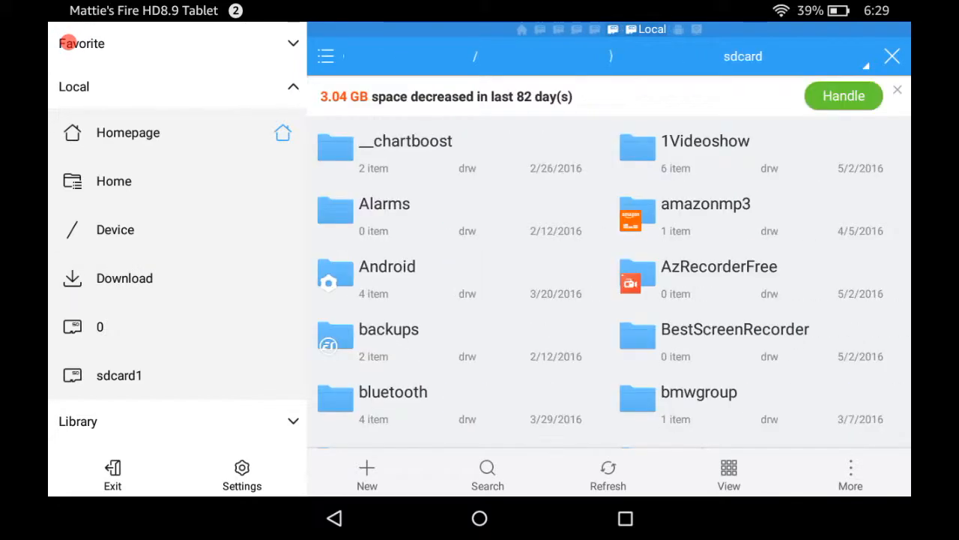
{"action": "left_click", "coordinate": [124, 278]}
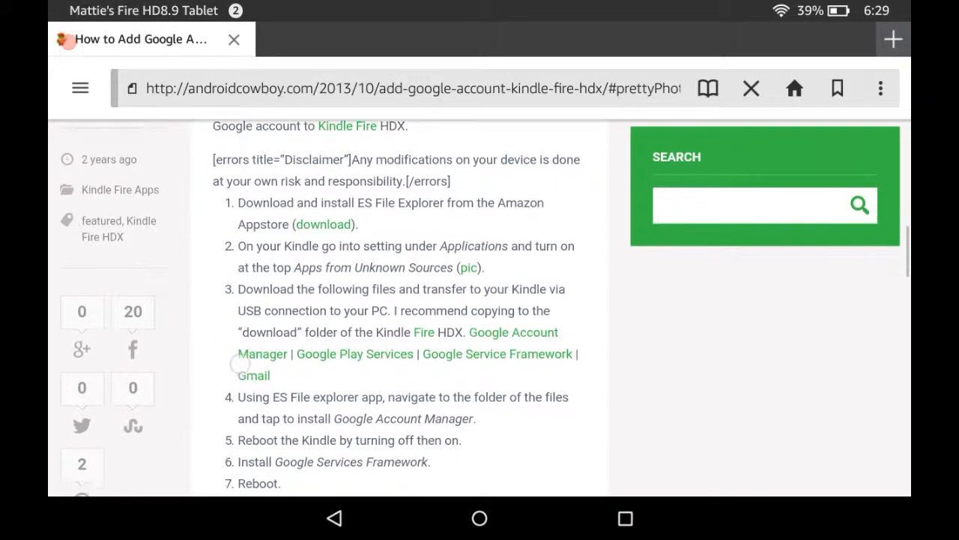
Step: Read the guide's install steps and closing notes down to the APK download link
{"action": "scroll", "scroll_direction": "down", "scroll_amount": 3}
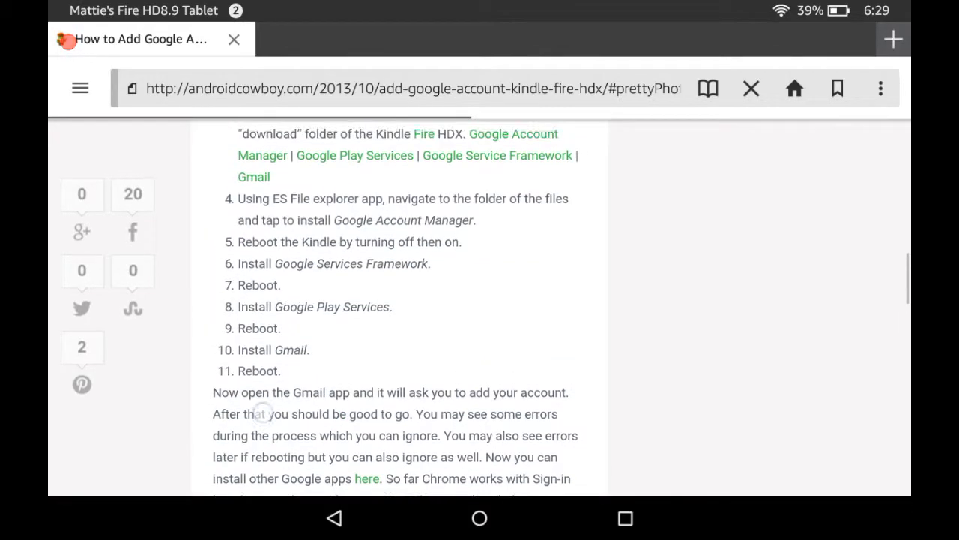
{"action": "scroll", "scroll_direction": "down", "scroll_amount": 3}
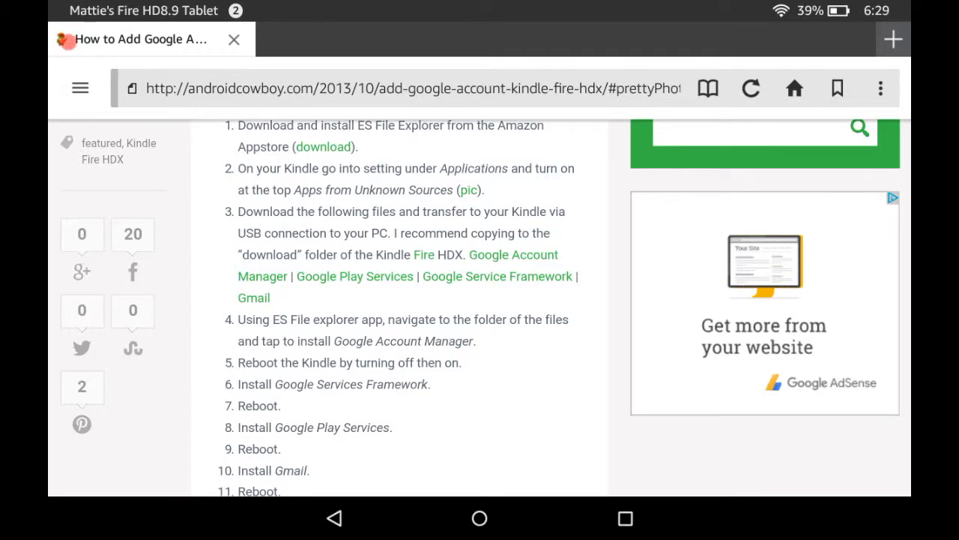
{"action": "scroll", "scroll_direction": "down", "scroll_amount": 3}
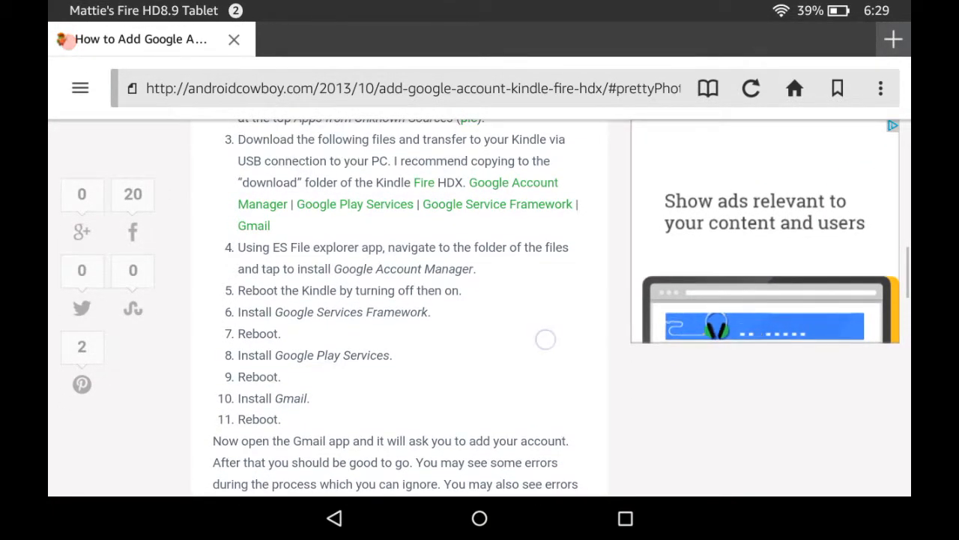
{"action": "scroll", "scroll_direction": "down", "scroll_amount": 3}
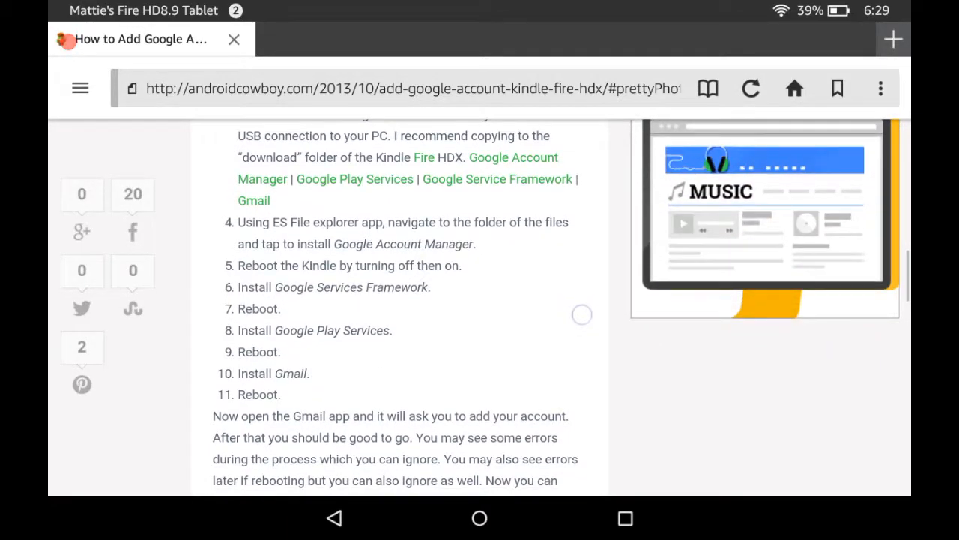
{"action": "scroll", "scroll_direction": "down", "scroll_amount": 3}
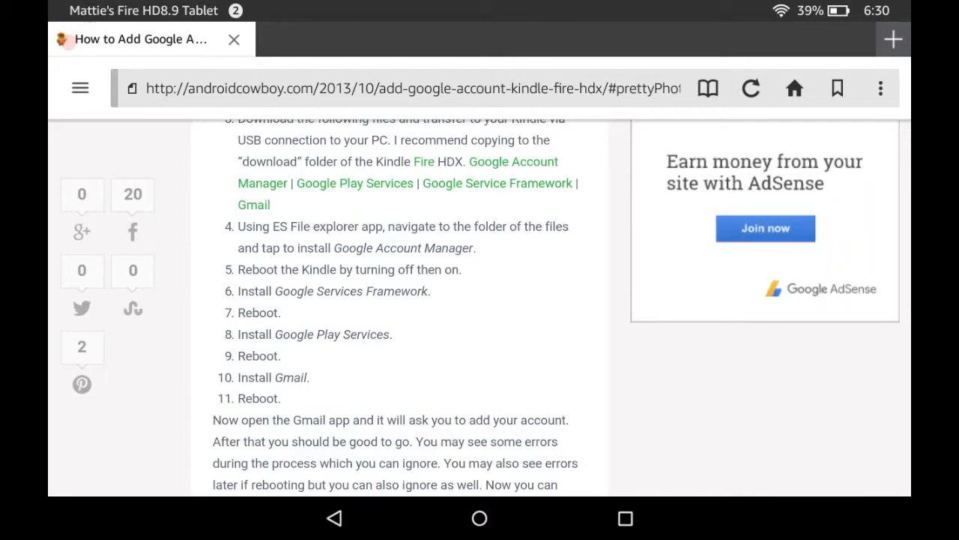
{"action": "scroll", "scroll_direction": "down", "scroll_amount": 3}
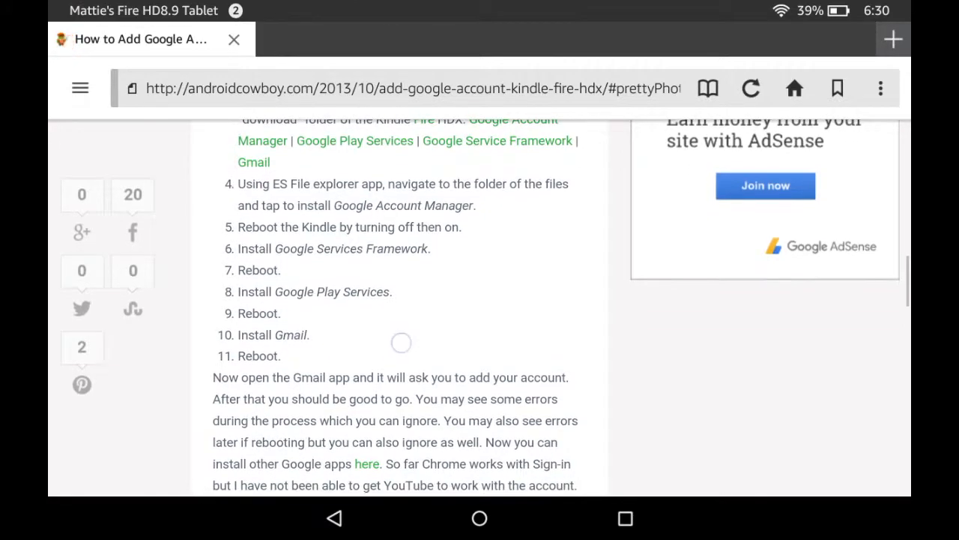
{"action": "scroll", "scroll_direction": "down", "scroll_amount": 3}
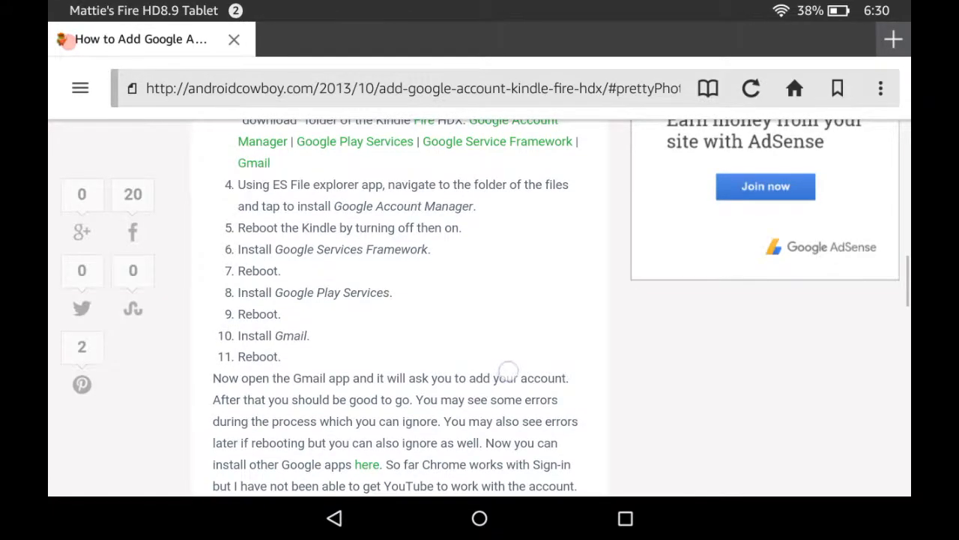
{"action": "scroll", "scroll_direction": "up", "scroll_amount": 3}
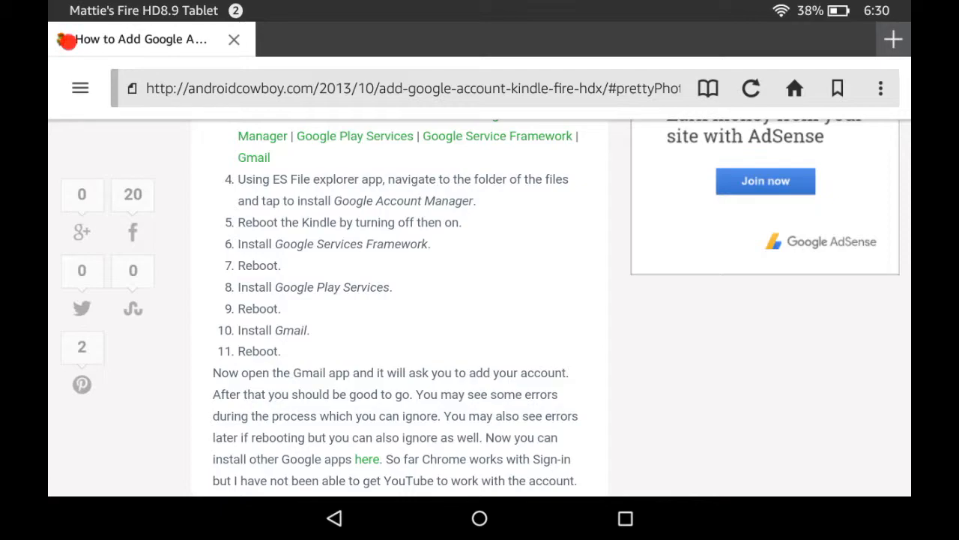
{"action": "scroll", "scroll_direction": "down", "scroll_amount": 3}
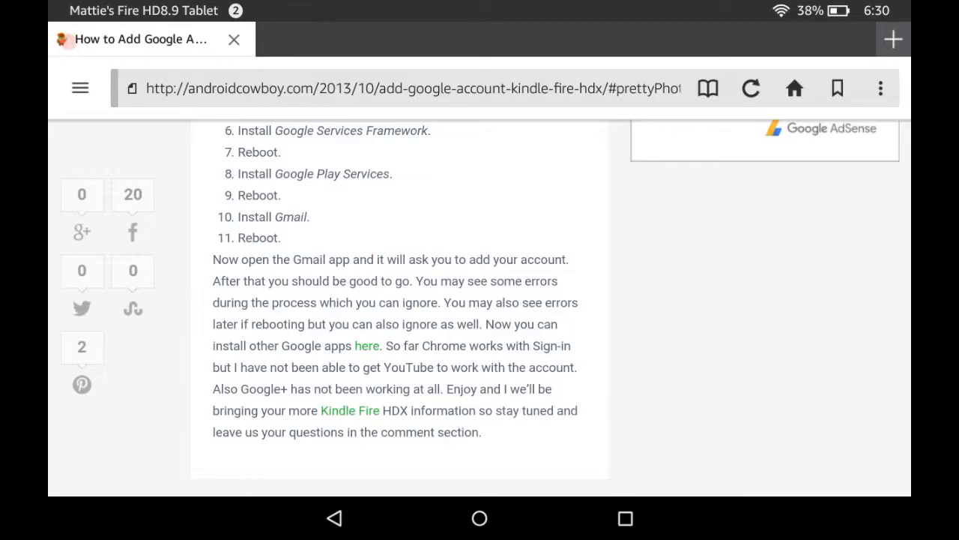
{"action": "scroll", "scroll_direction": "down", "scroll_amount": 3}
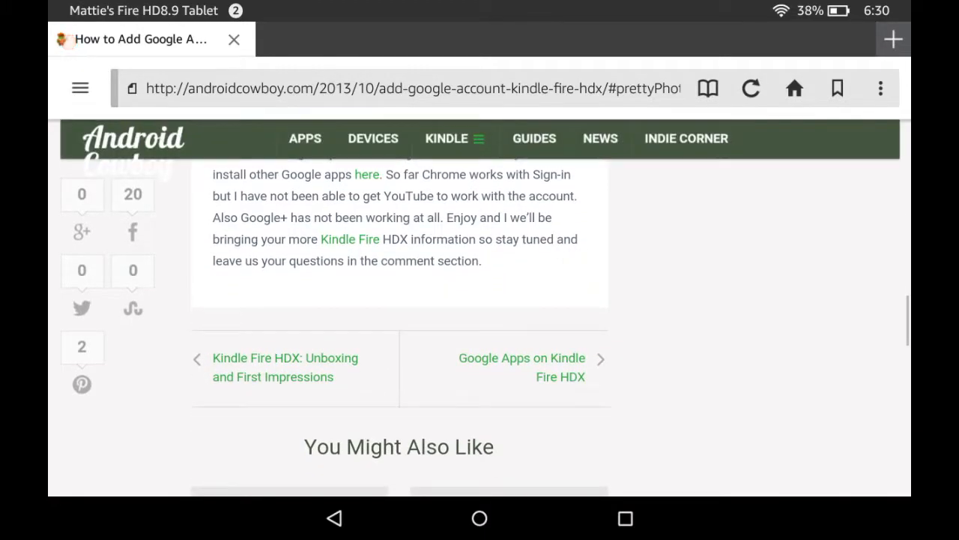
{"action": "scroll", "scroll_direction": "down", "scroll_amount": 3}
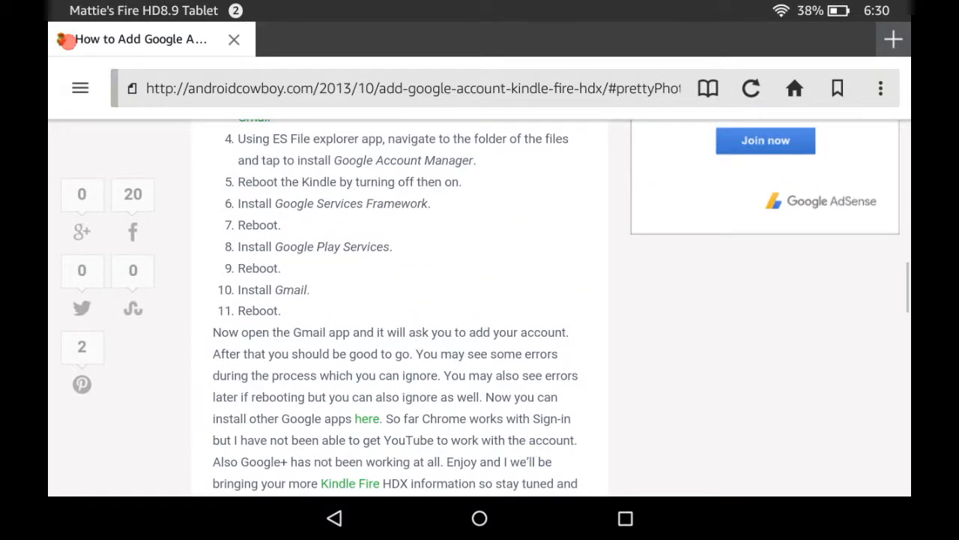
{"action": "scroll", "scroll_direction": "down", "scroll_amount": 3}
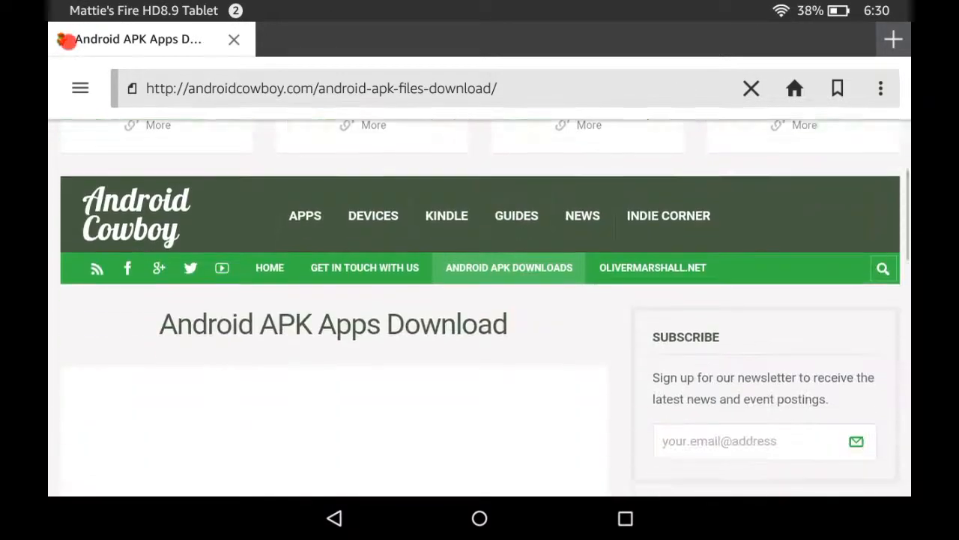
Step: Scroll through the APK download list and sideloading guide back toward the Google account article
{"action": "scroll", "scroll_direction": "down", "scroll_amount": 3}
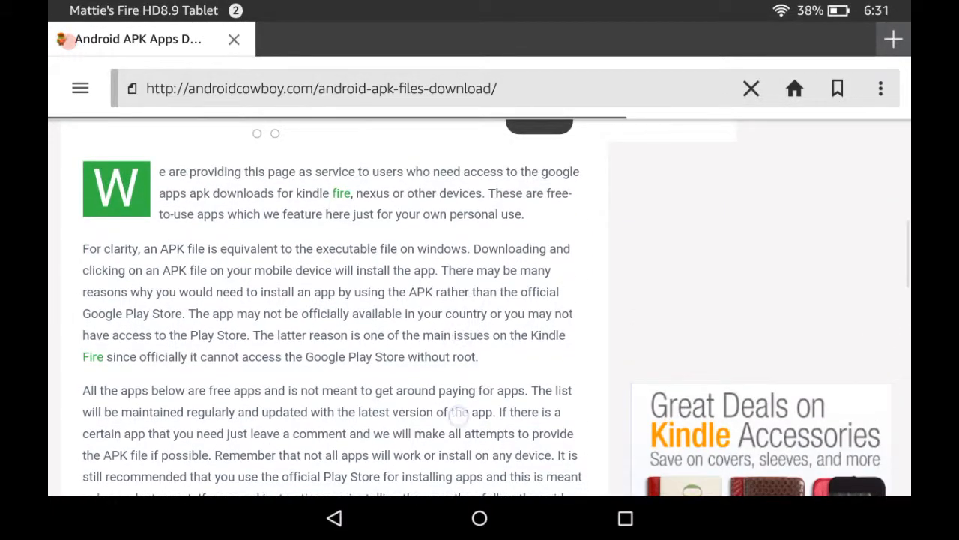
{"action": "scroll", "scroll_direction": "down", "scroll_amount": 3}
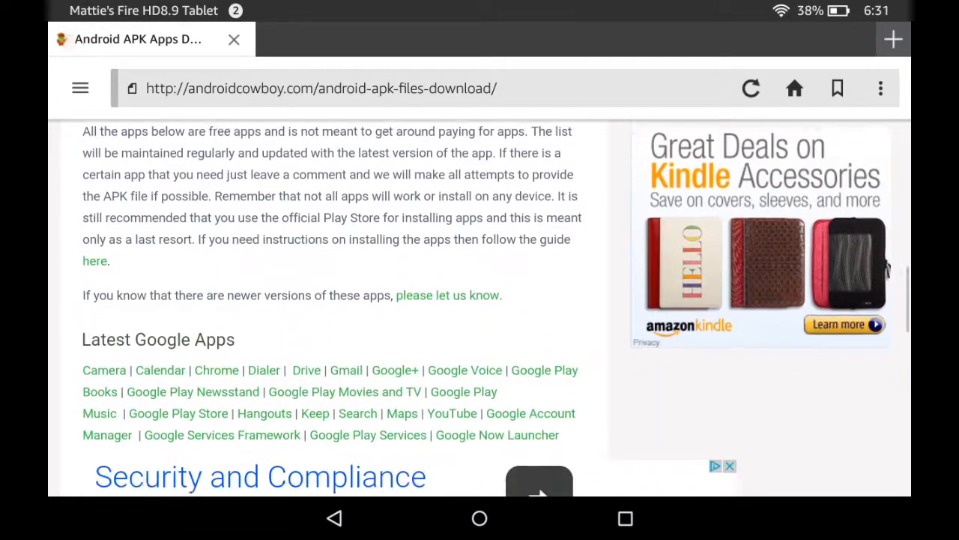
{"action": "scroll", "scroll_direction": "down", "scroll_amount": 3}
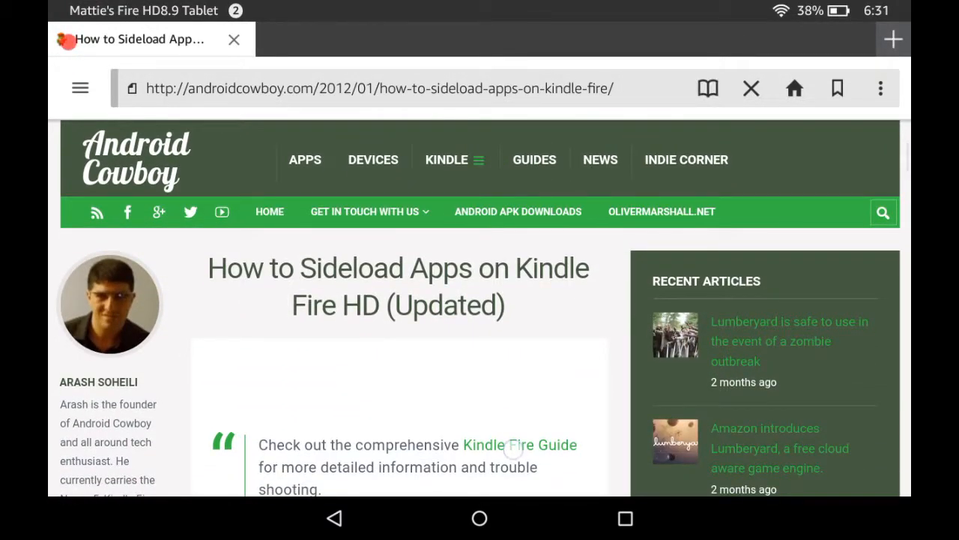
{"action": "scroll", "scroll_direction": "down", "scroll_amount": 3}
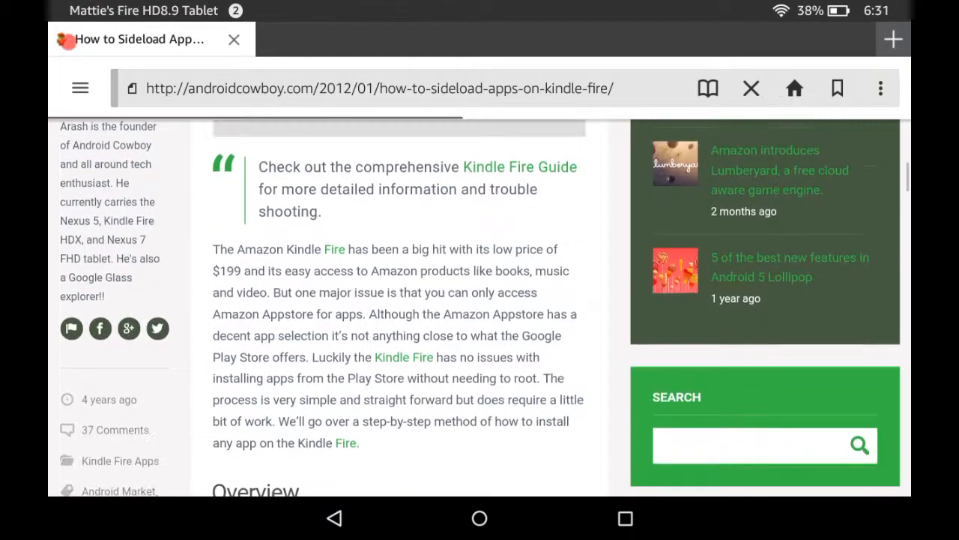
{"action": "scroll", "scroll_direction": "down", "scroll_amount": 3}
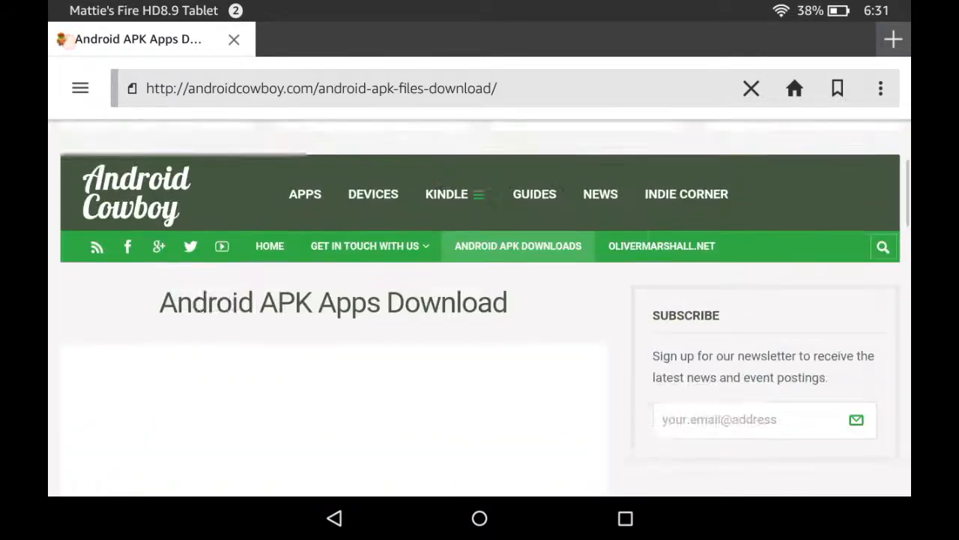
{"action": "scroll", "scroll_direction": "down", "scroll_amount": 3}
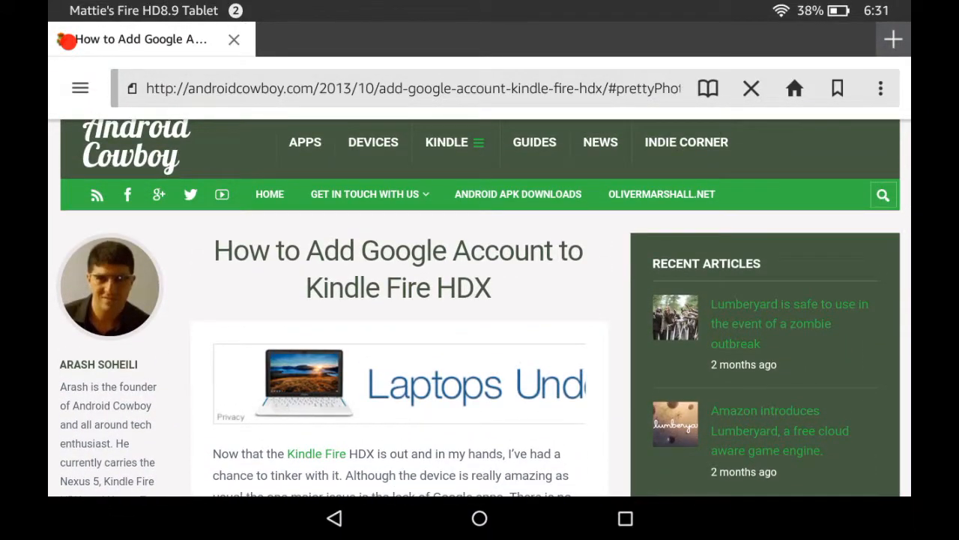
{"action": "left_click", "coordinate": [750, 88]}
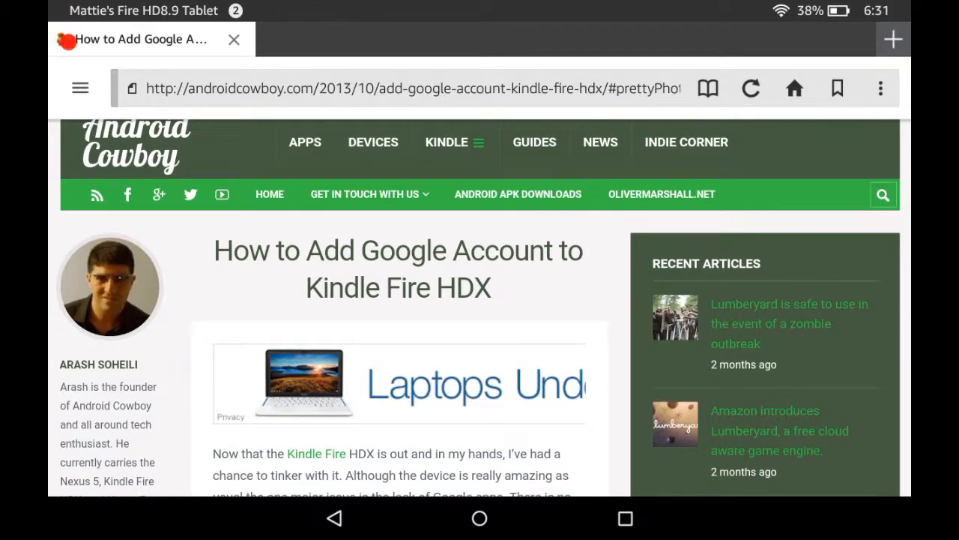
{"action": "scroll", "scroll_direction": "down", "scroll_amount": 3}
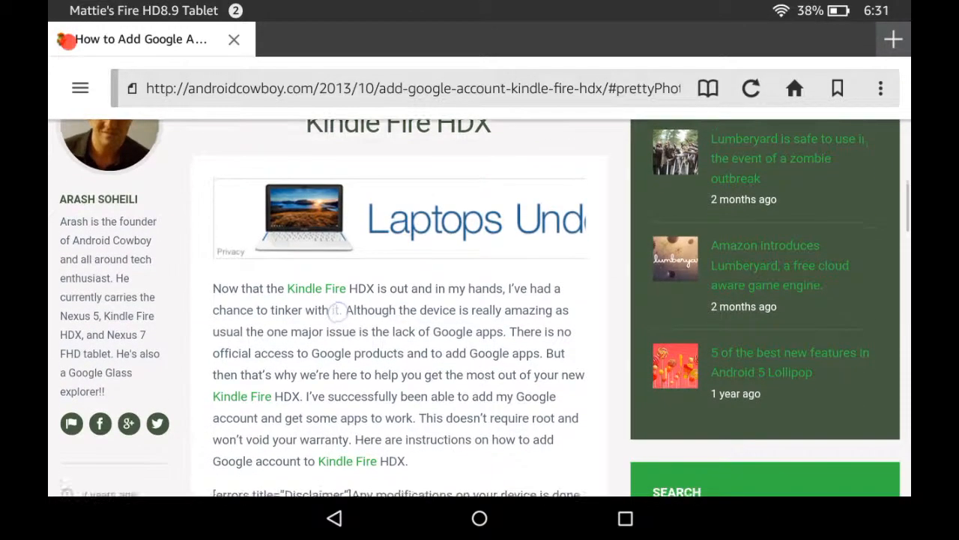
{"action": "scroll", "scroll_direction": "down", "scroll_amount": 3}
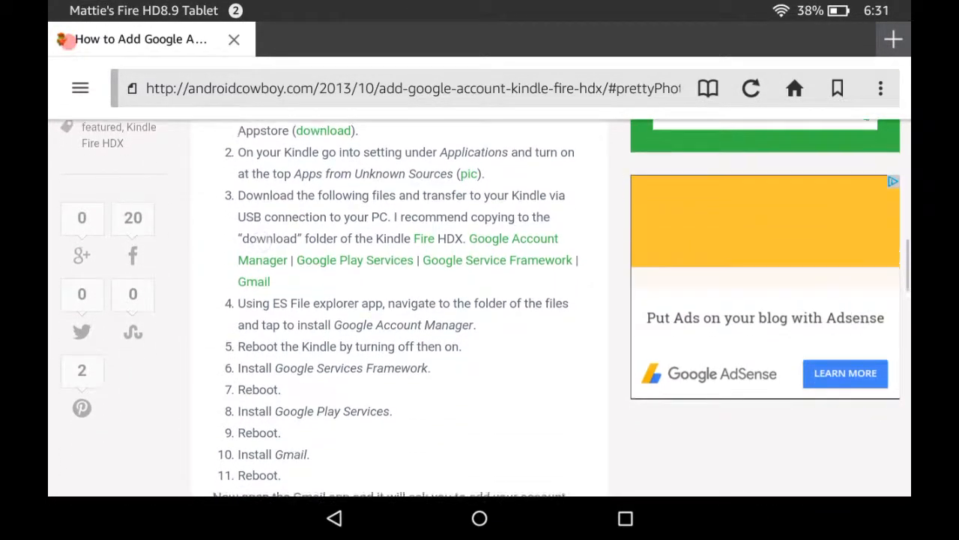
{"action": "scroll", "scroll_direction": "down", "scroll_amount": 3}
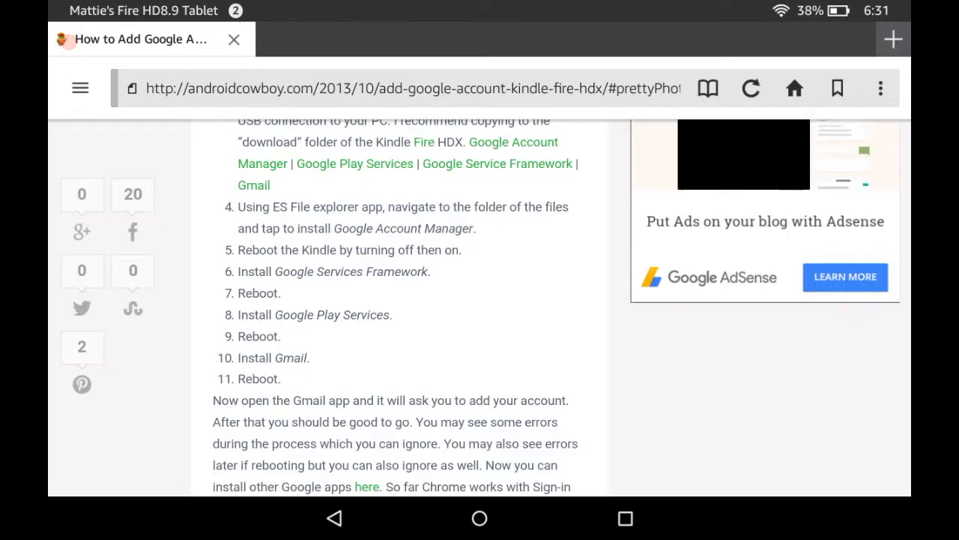
{"action": "scroll", "scroll_direction": "down", "scroll_amount": 3}
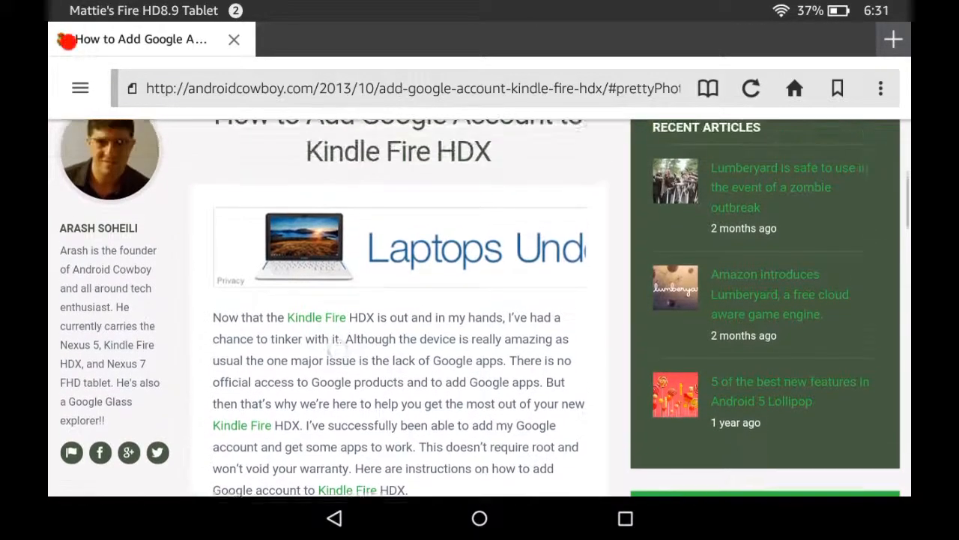
{"action": "scroll", "scroll_direction": "down", "scroll_amount": 3}
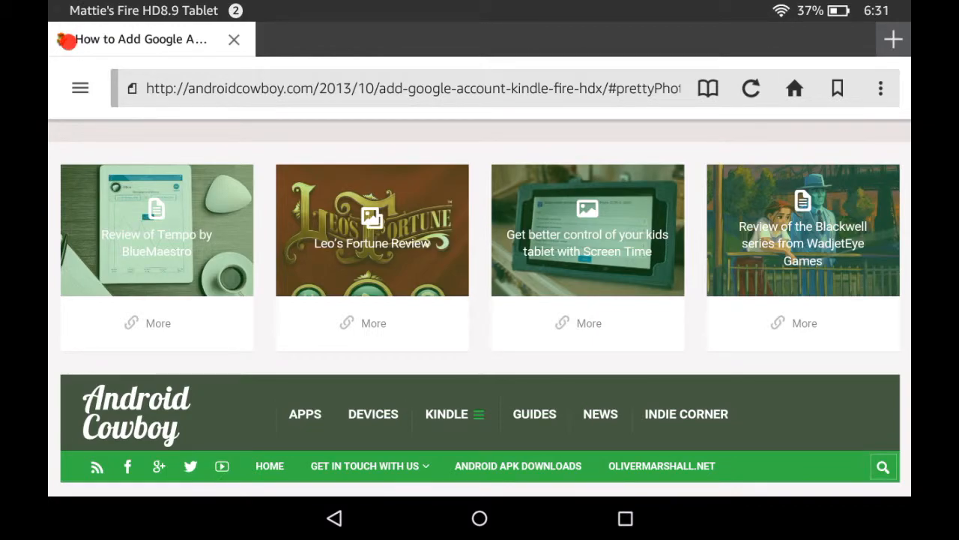